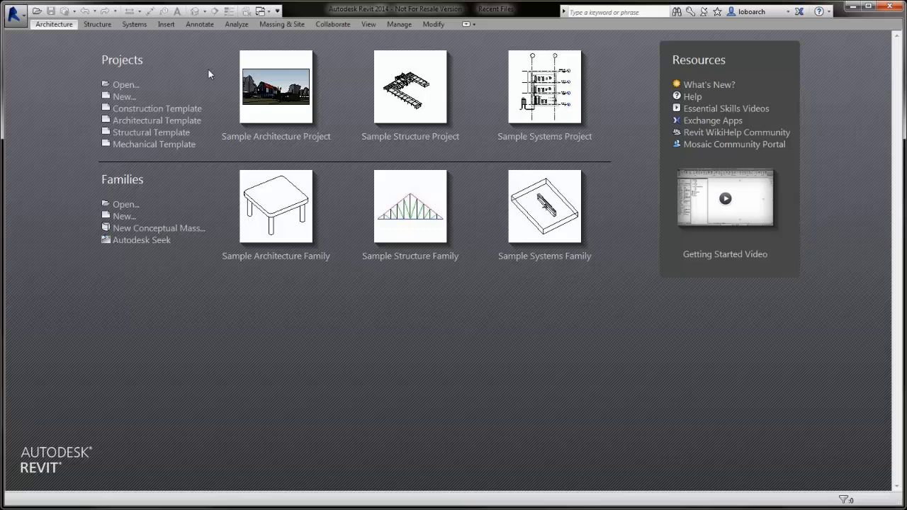
{"action": "mouse_move", "coordinate": [276, 136]}
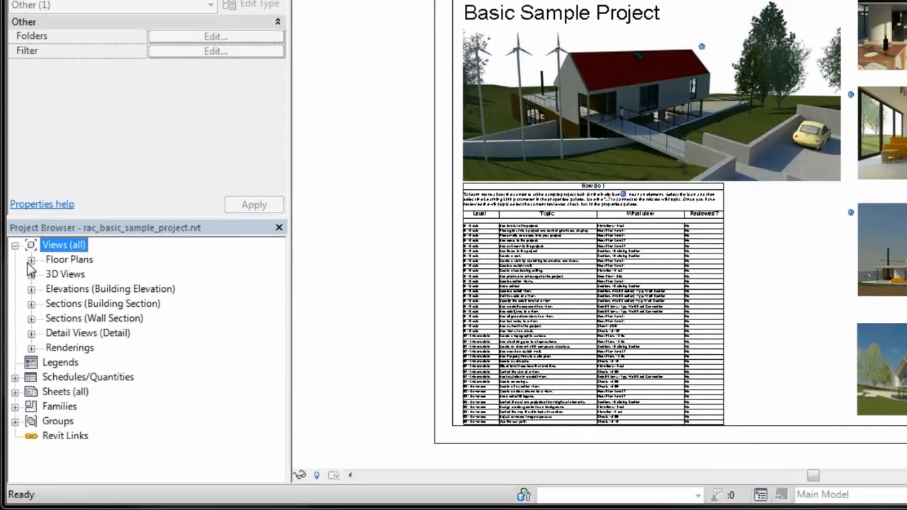
- Expand Floor Plans in the Project Browser and open the Level 2 plan
{"action": "left_click", "coordinate": [32, 258]}
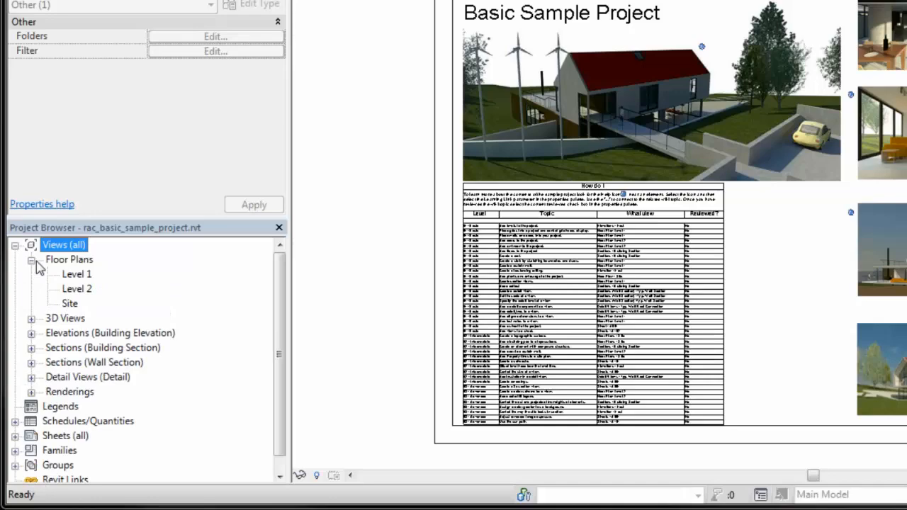
{"action": "double_click", "coordinate": [77, 289]}
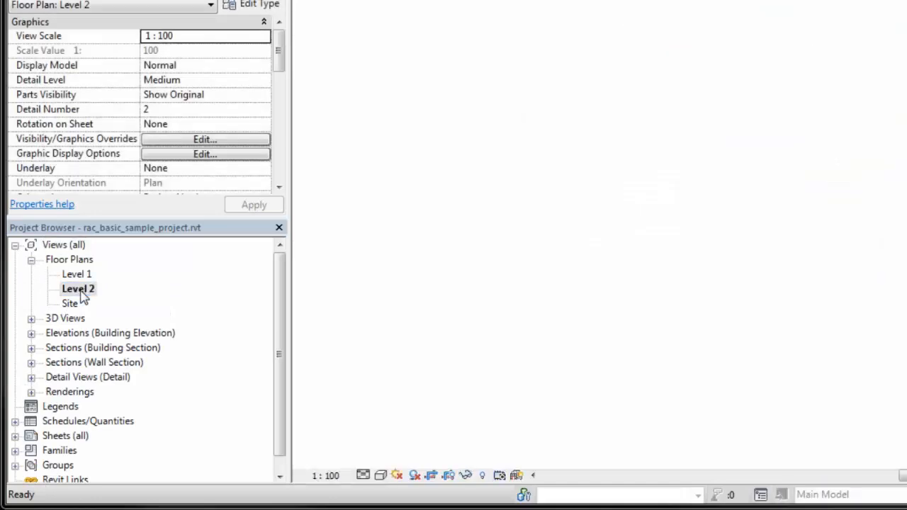
{"action": "double_click", "coordinate": [78, 288]}
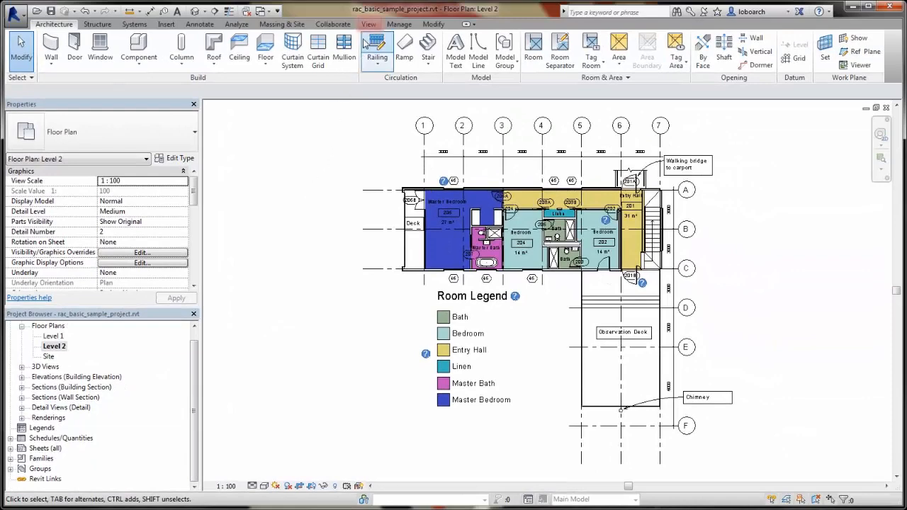
- Tile the 3D, south elevation and Level 2 plan views using View > Tile
{"action": "left_click", "coordinate": [368, 23]}
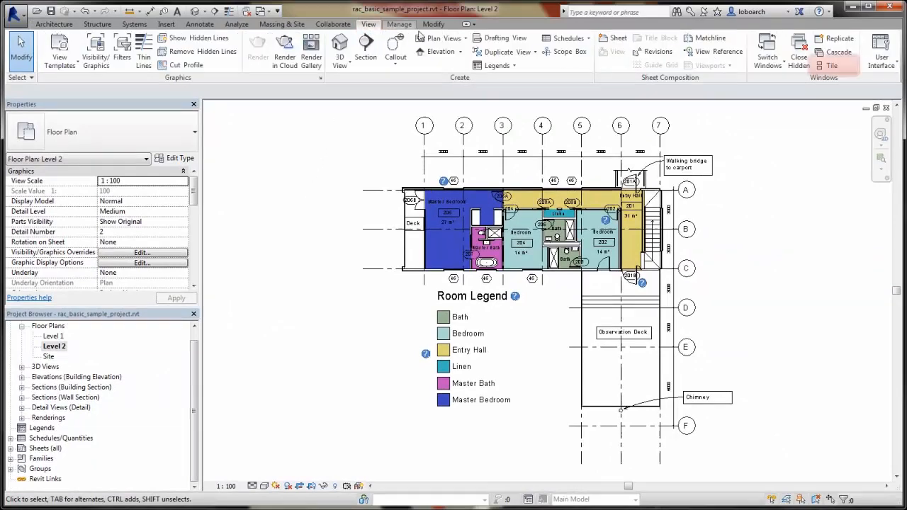
{"action": "left_click", "coordinate": [831, 66]}
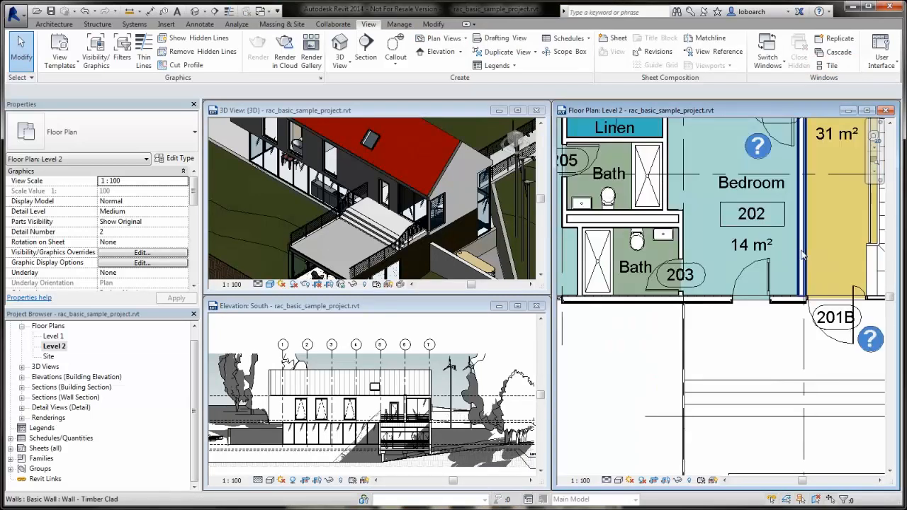
- Select the Bedroom 202 door to swap it for M_Double-Glass 1
{"action": "left_click", "coordinate": [755, 276]}
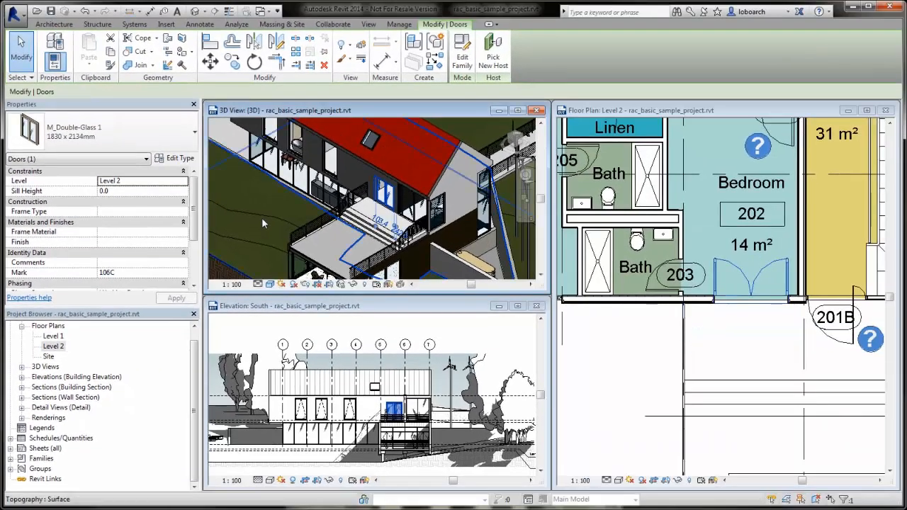
- Orbit the 3D model until the double-glass door 106C is visible
{"action": "left_click_drag", "start_coordinate": [368, 213], "coordinate": [314, 244]}
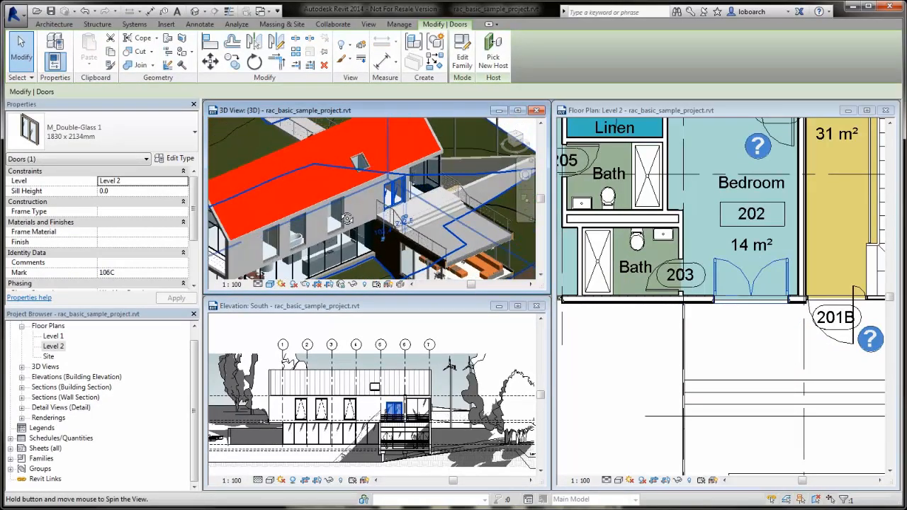
{"action": "left_click_drag", "start_coordinate": [376, 206], "coordinate": [340, 212]}
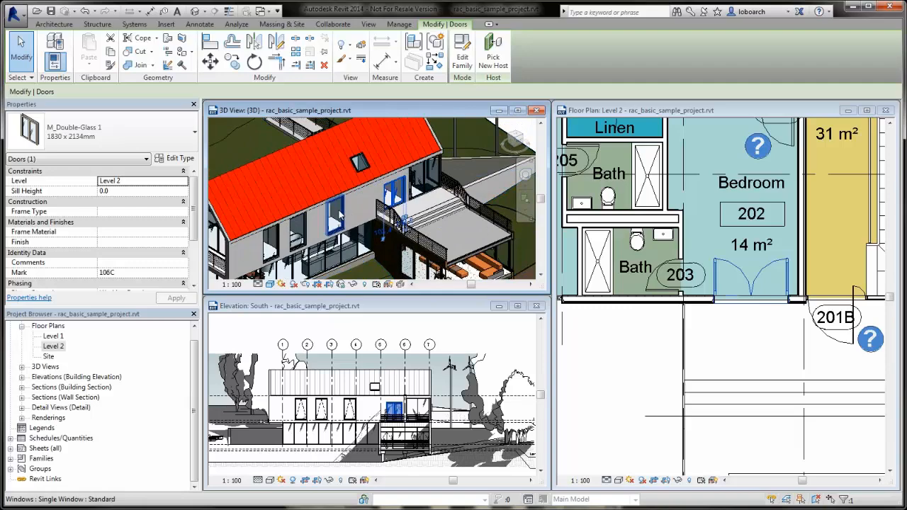
{"action": "mouse_move", "coordinate": [335, 218]}
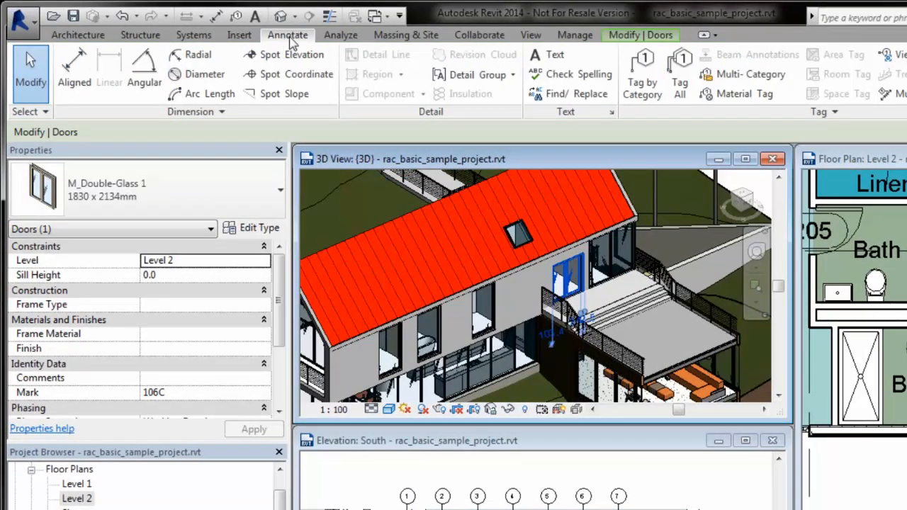
- Switch ribbon tabs, then bring up the Application menu to save the project
{"action": "left_click", "coordinate": [630, 34]}
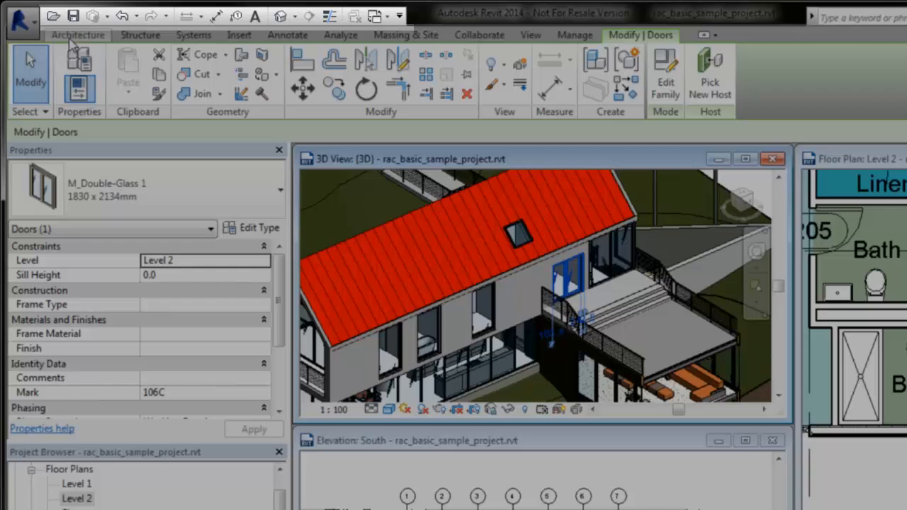
{"action": "left_click", "coordinate": [78, 35]}
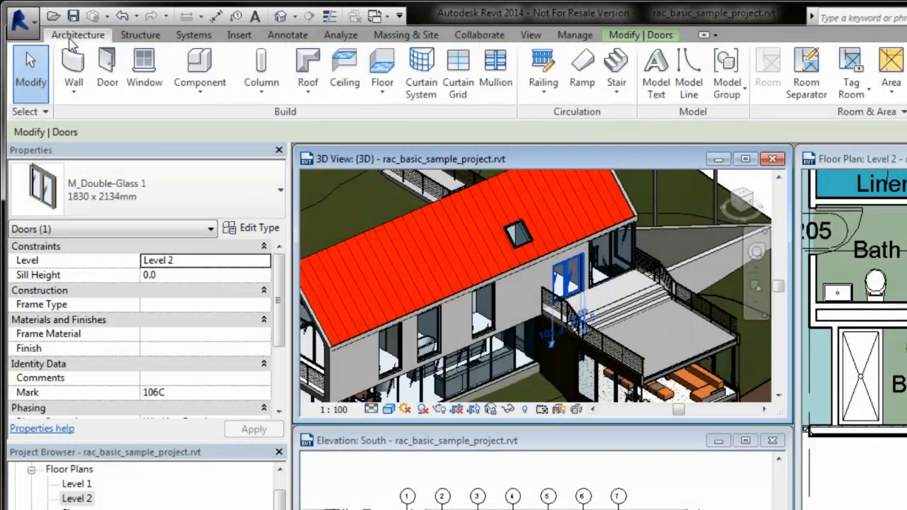
{"action": "mouse_move", "coordinate": [107, 64]}
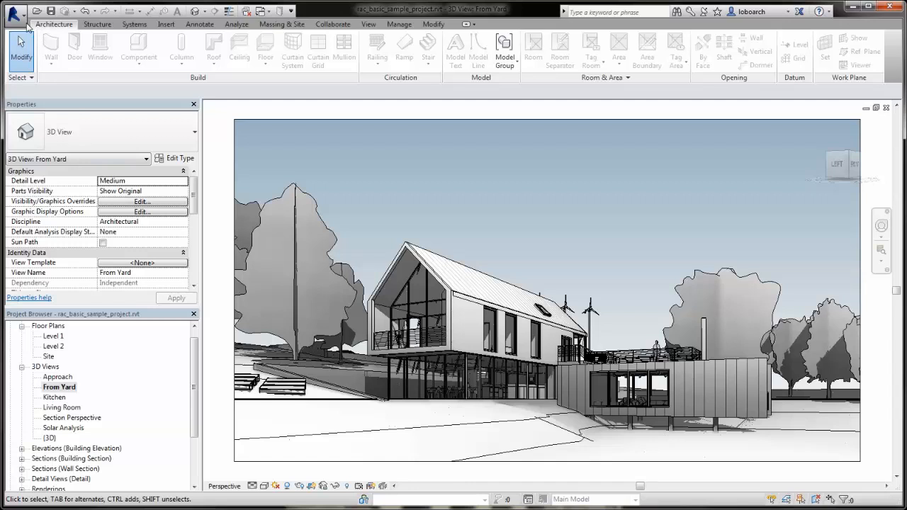
{"action": "left_click", "coordinate": [14, 12]}
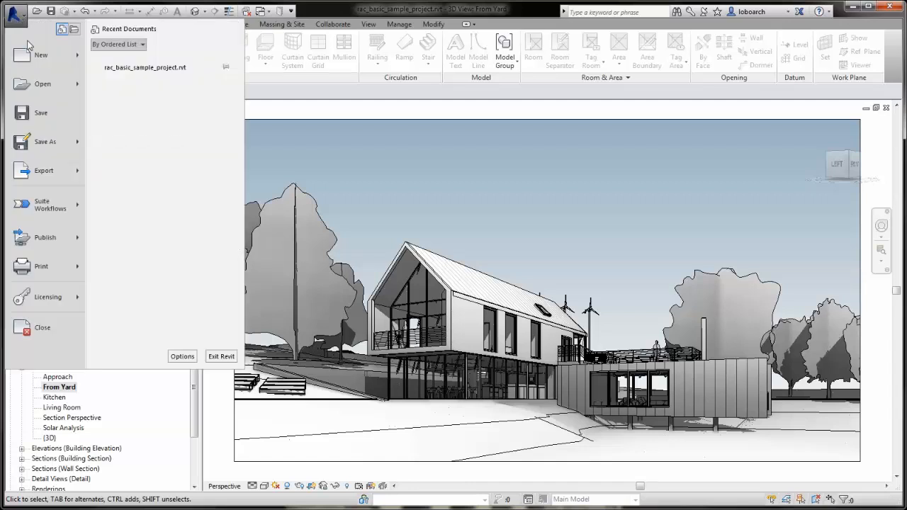
{"action": "mouse_move", "coordinate": [45, 112]}
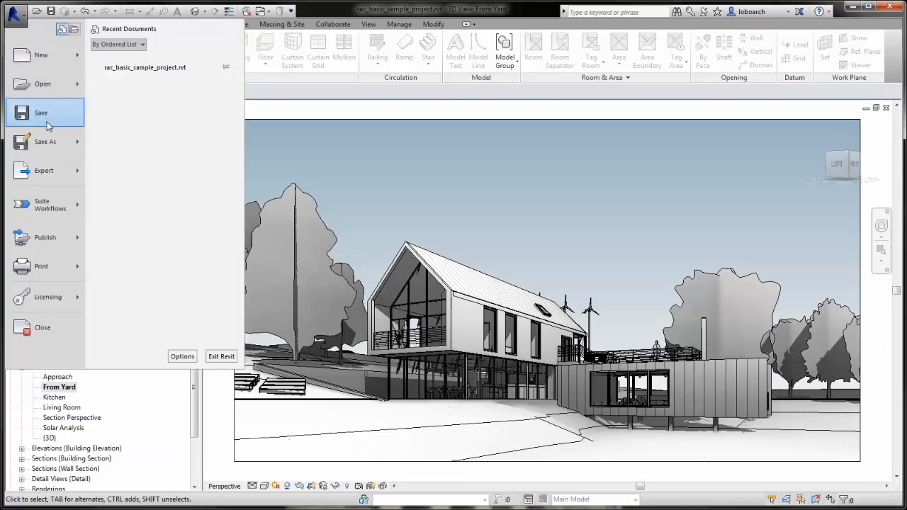